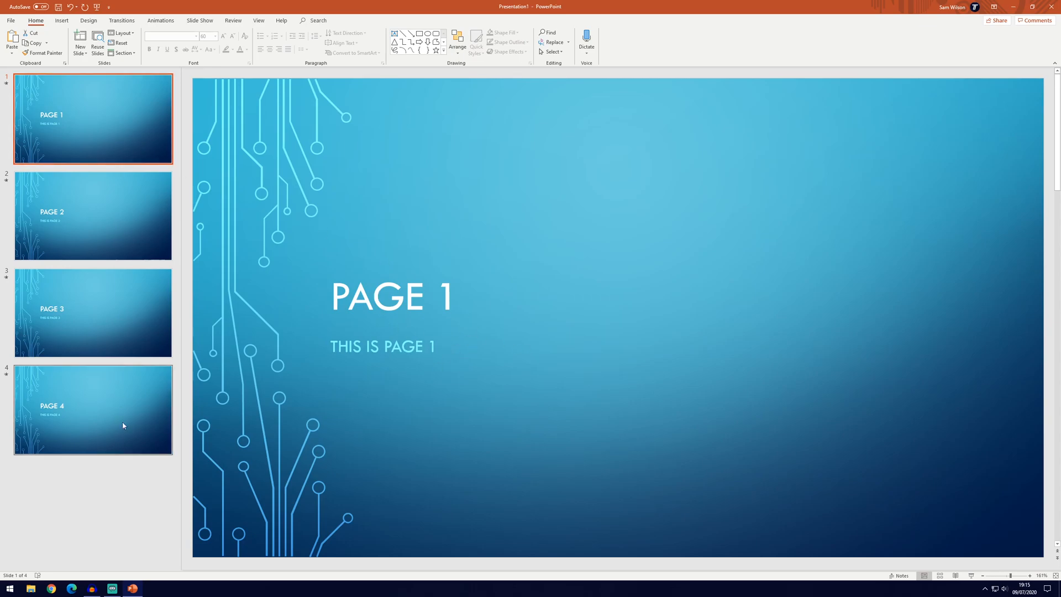
{"action": "mouse_move", "coordinate": [108, 391]}
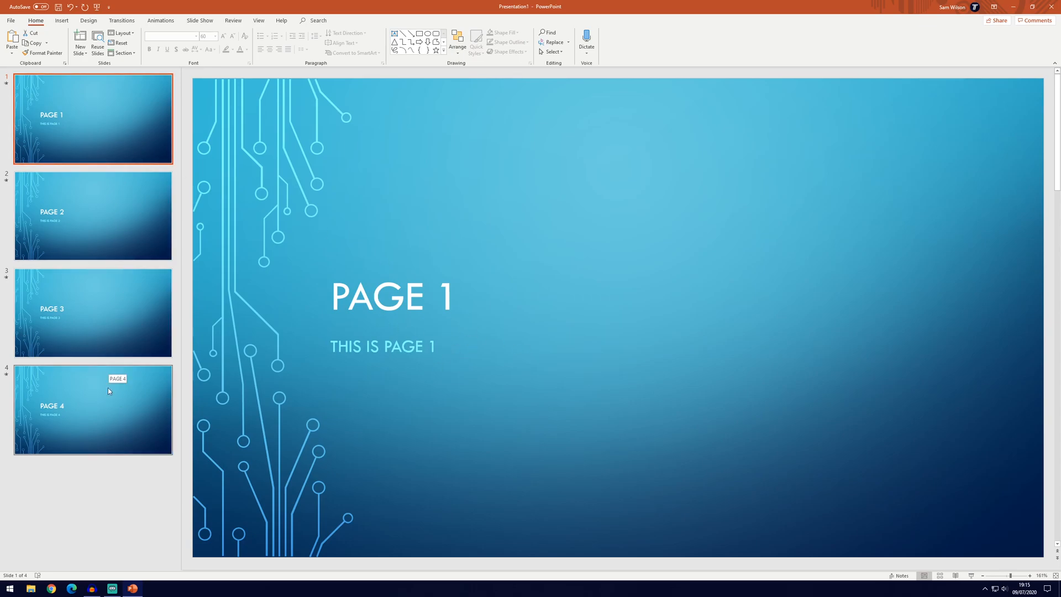
{"action": "mouse_move", "coordinate": [160, 117]}
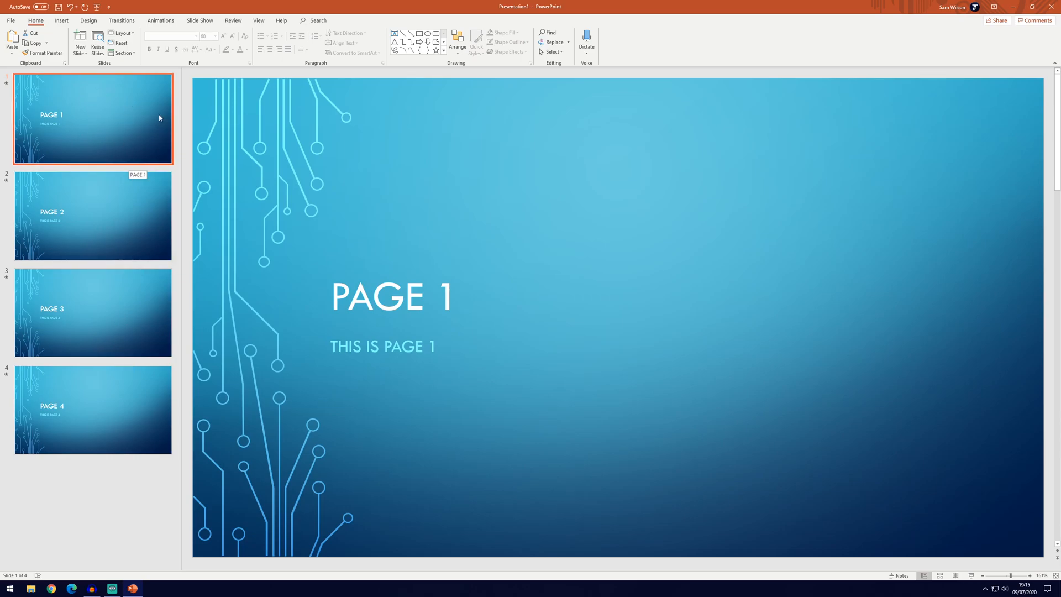
{"action": "mouse_move", "coordinate": [126, 106]}
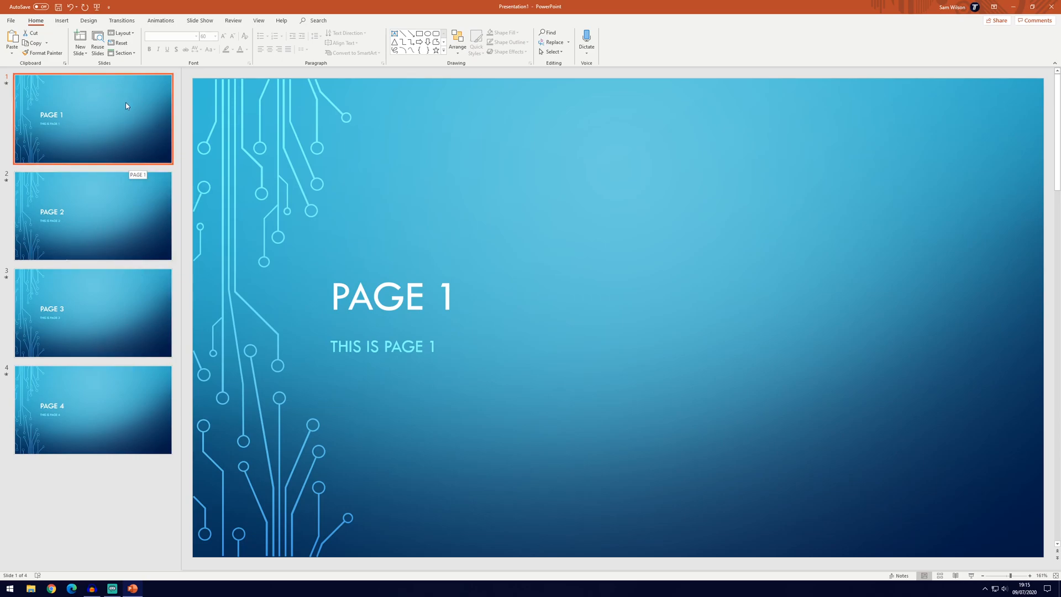
{"action": "mouse_move", "coordinate": [126, 139]}
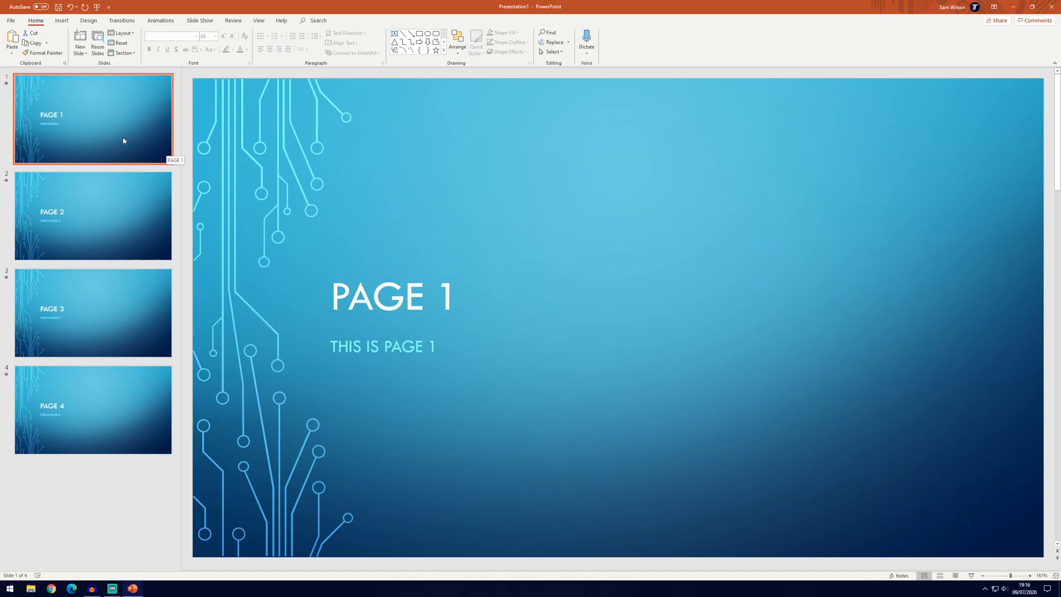
{"action": "mouse_move", "coordinate": [144, 178]}
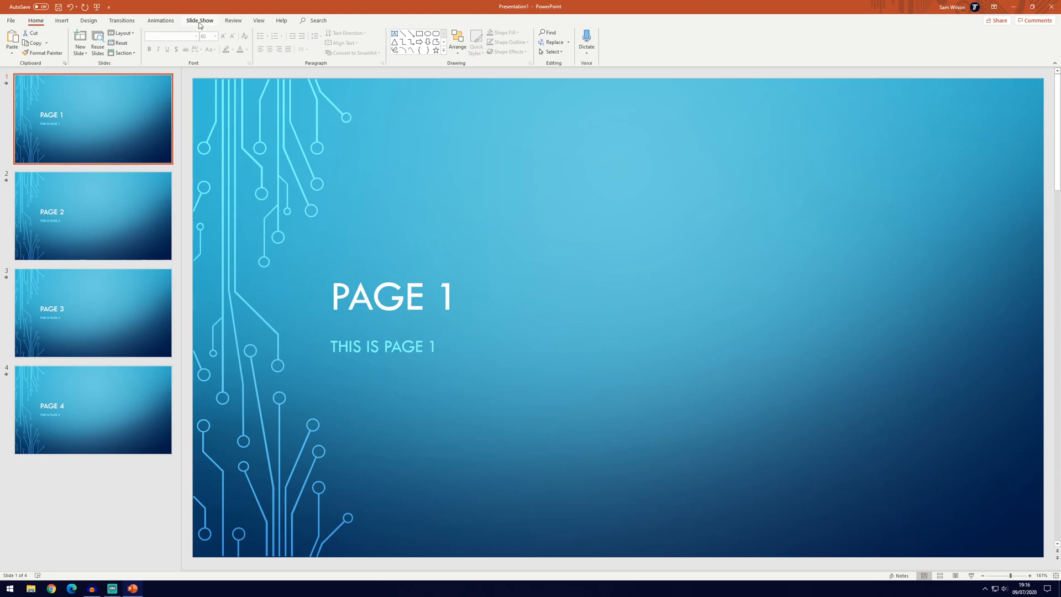
Start Record Slide Show from the Slide Show tab on slide 1.
{"action": "left_click", "coordinate": [198, 20]}
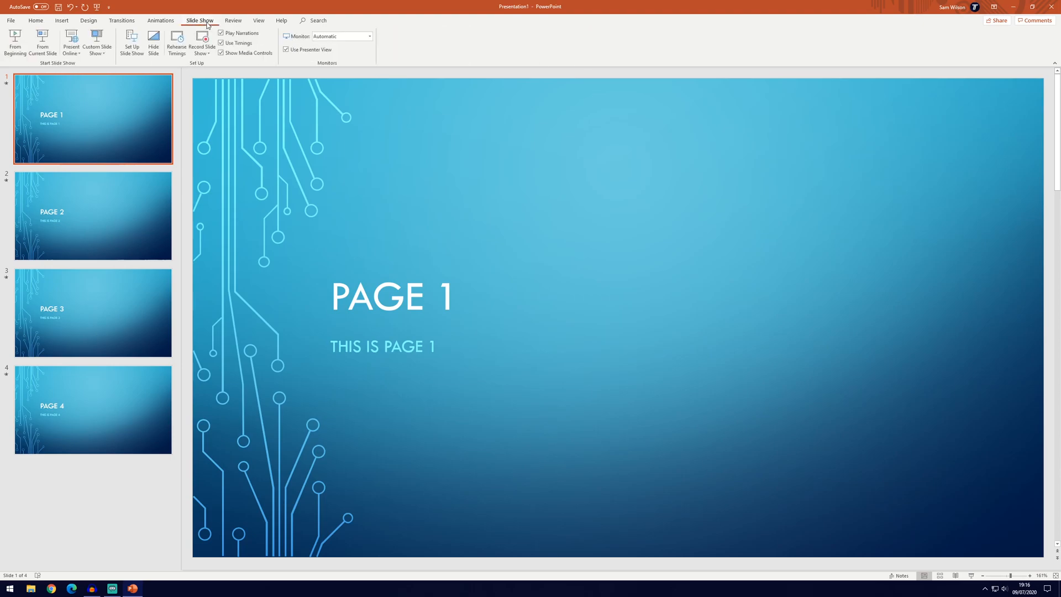
{"action": "mouse_move", "coordinate": [201, 43]}
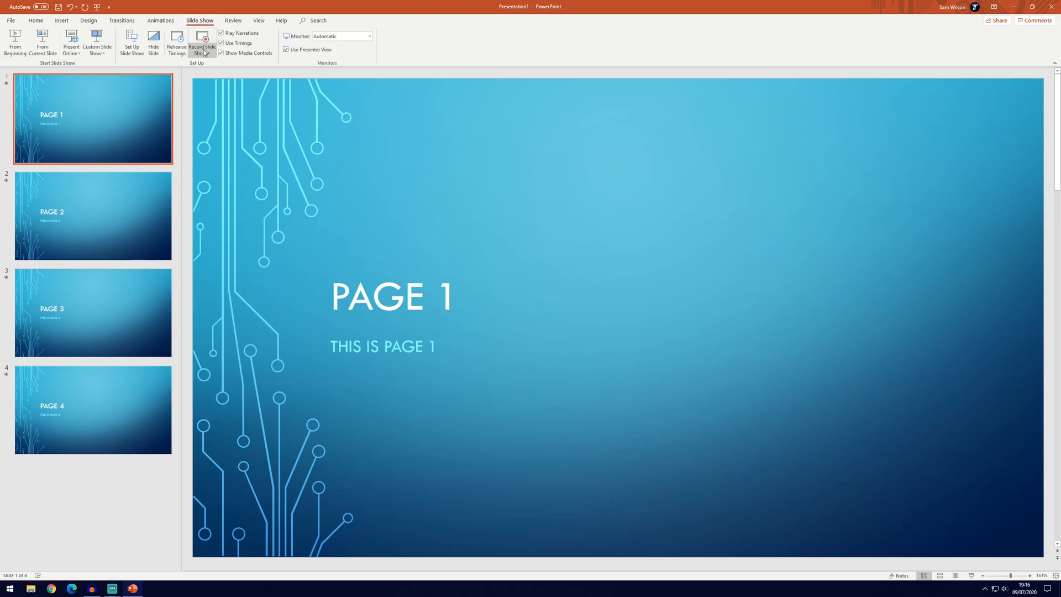
{"action": "left_click", "coordinate": [202, 42]}
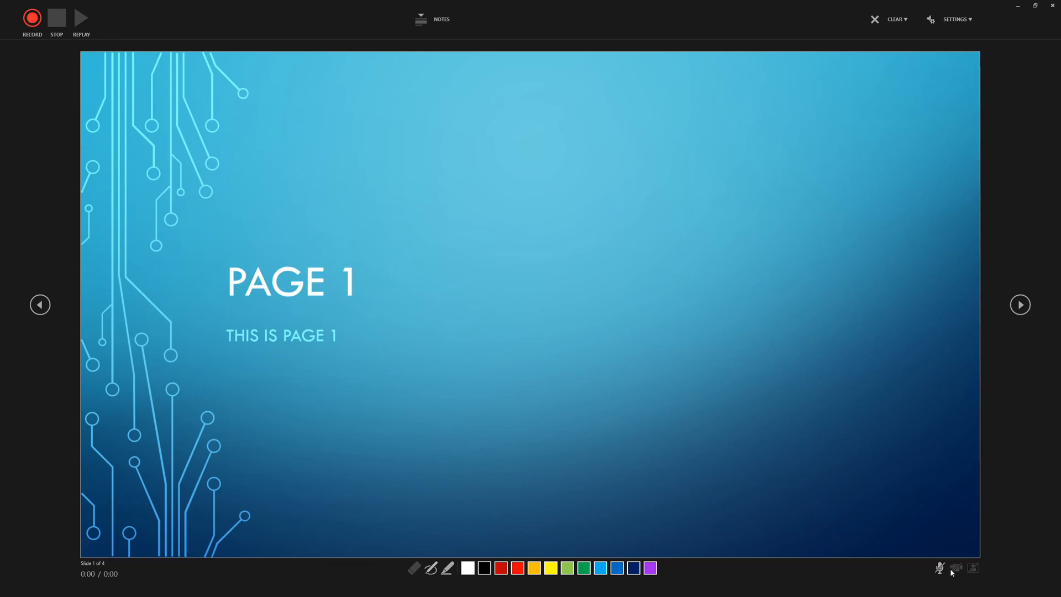
{"action": "mouse_move", "coordinate": [955, 569]}
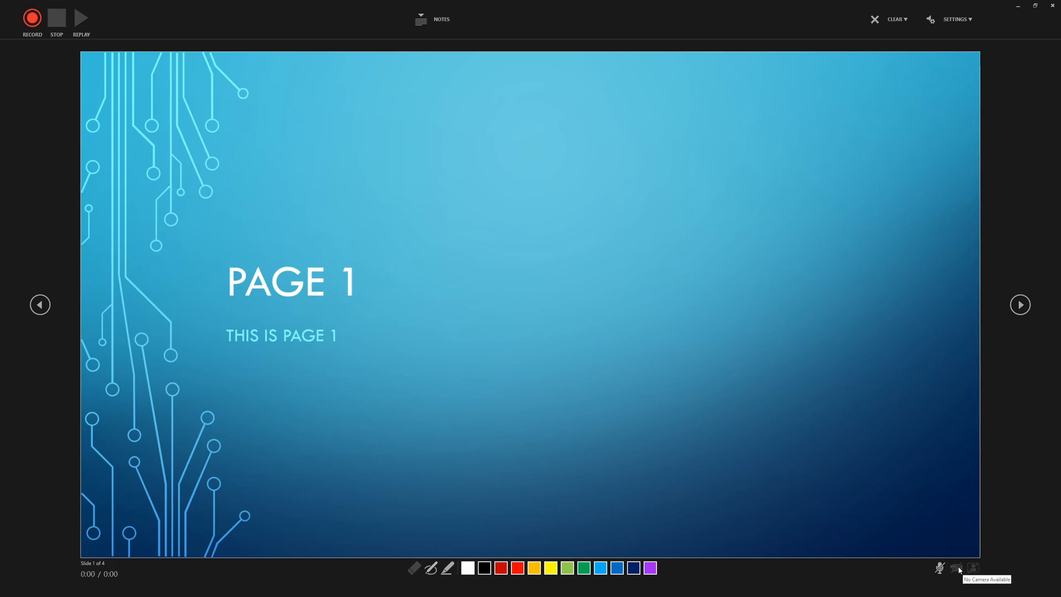
{"action": "mouse_move", "coordinate": [985, 570]}
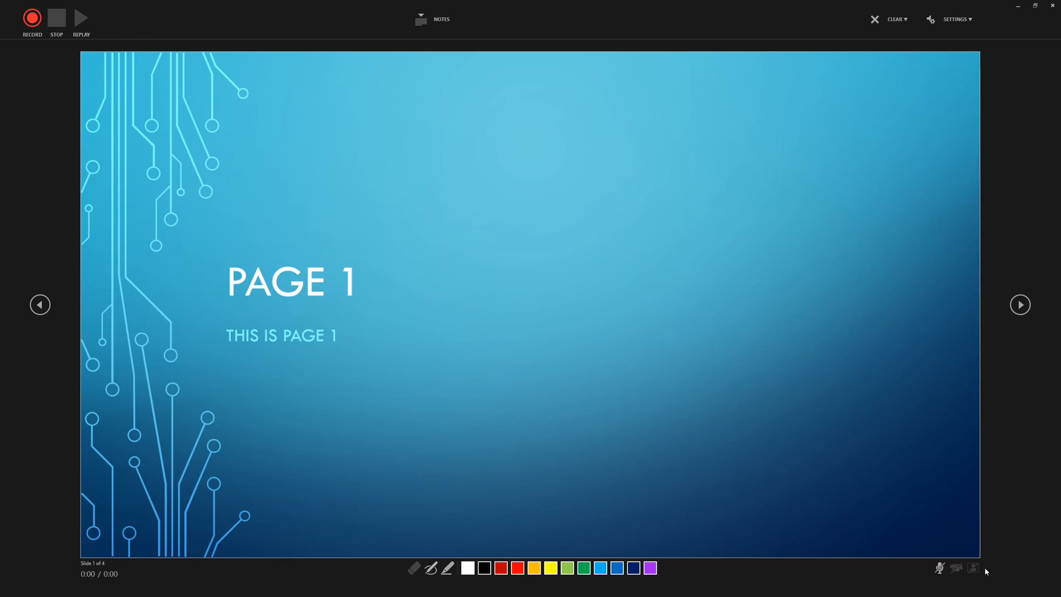
{"action": "mouse_move", "coordinate": [940, 322]}
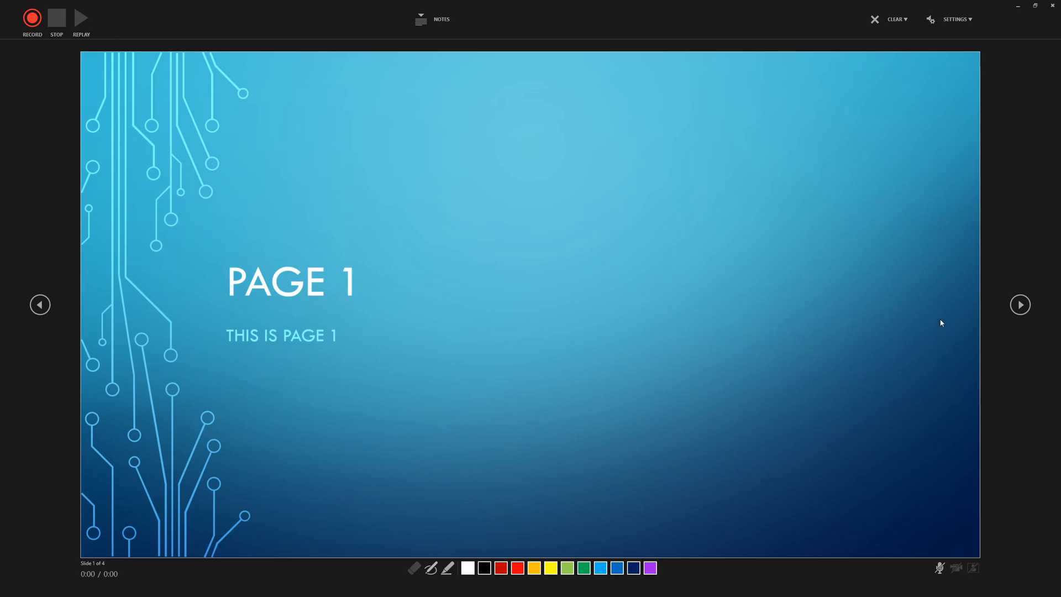
{"action": "mouse_move", "coordinate": [941, 310]}
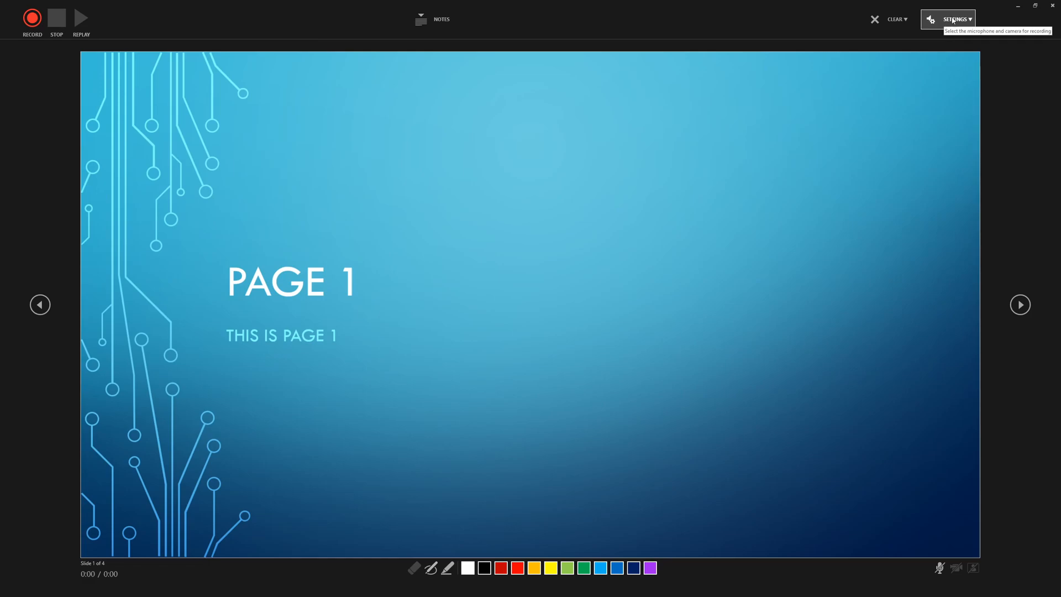
{"action": "left_click", "coordinate": [955, 19]}
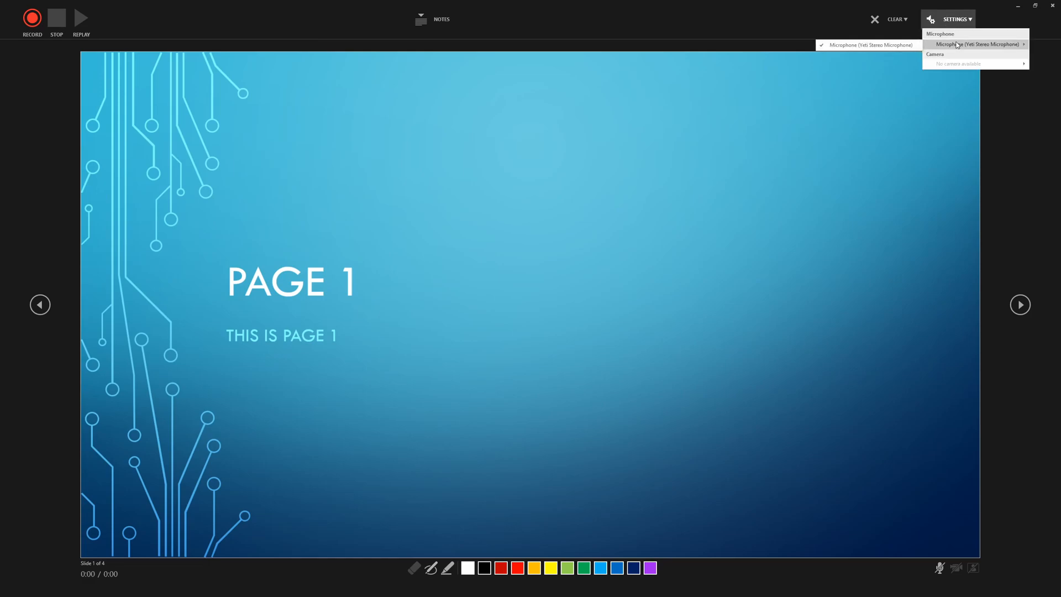
{"action": "mouse_move", "coordinate": [950, 66]}
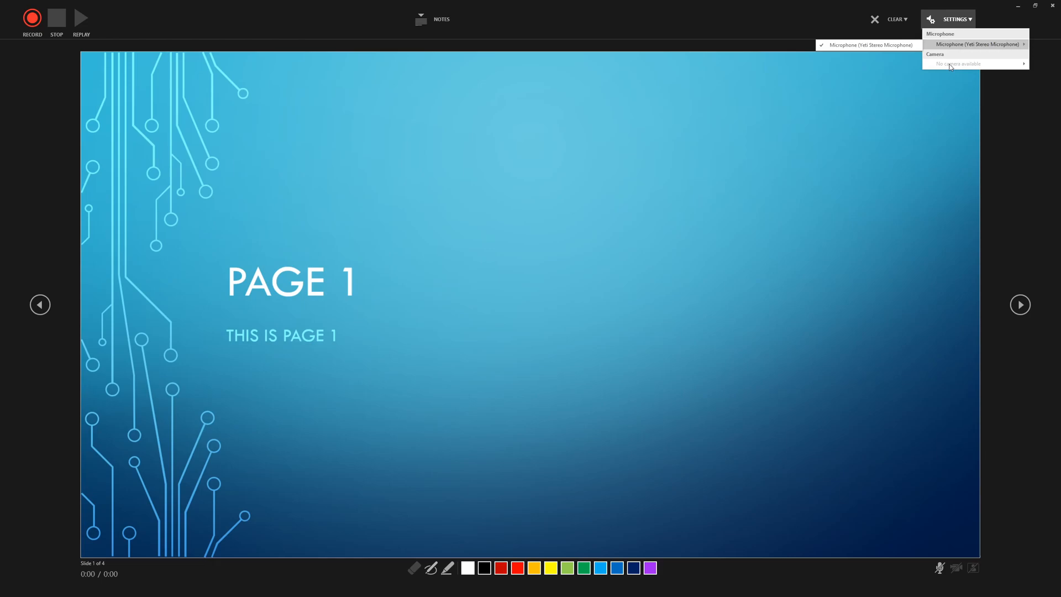
{"action": "left_click", "coordinate": [660, 168]}
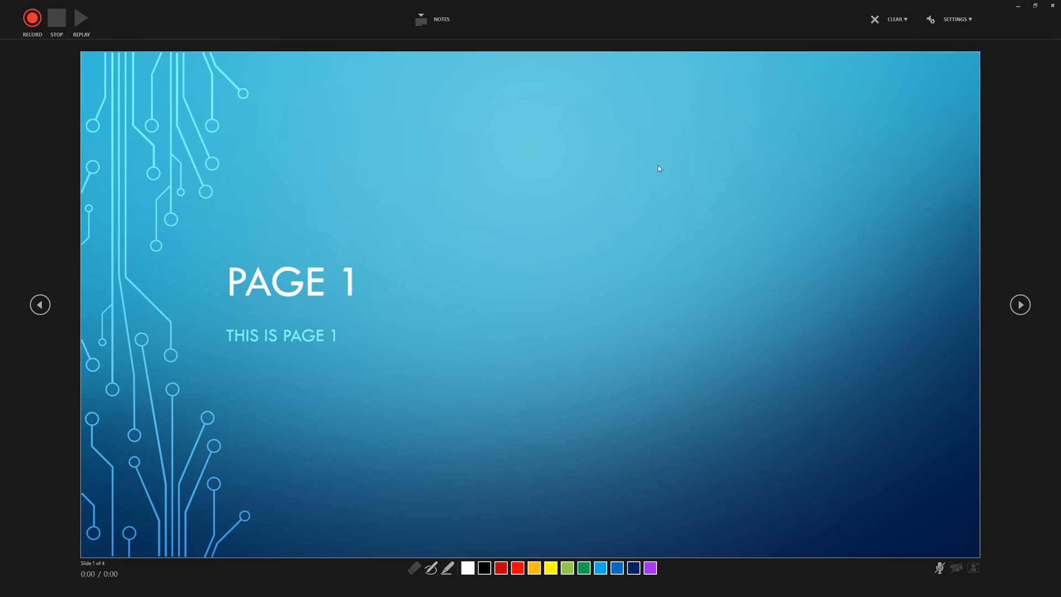
{"action": "mouse_move", "coordinate": [640, 165]}
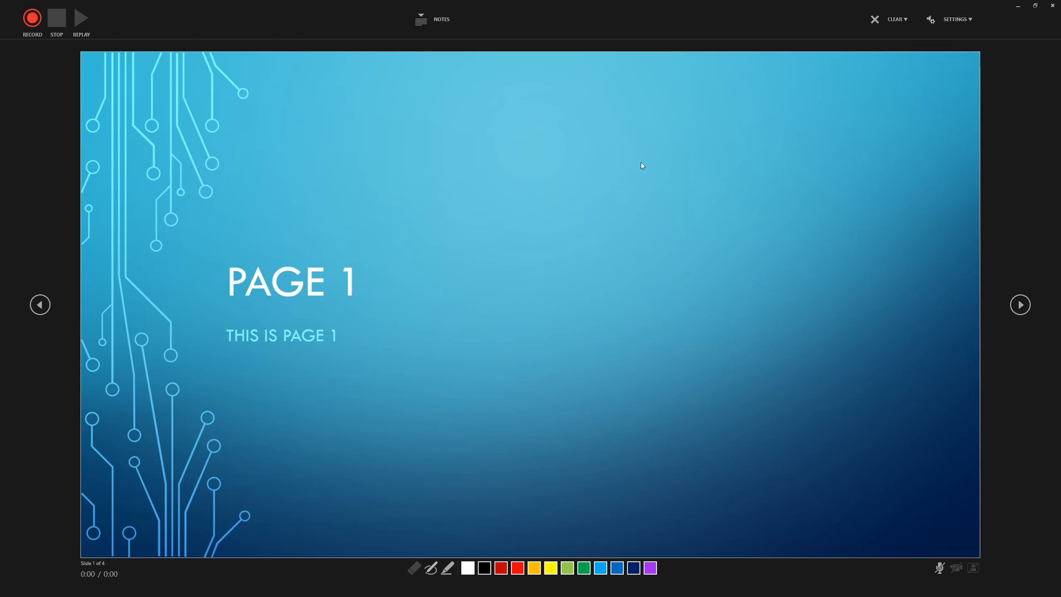
{"action": "left_click", "coordinate": [896, 19]}
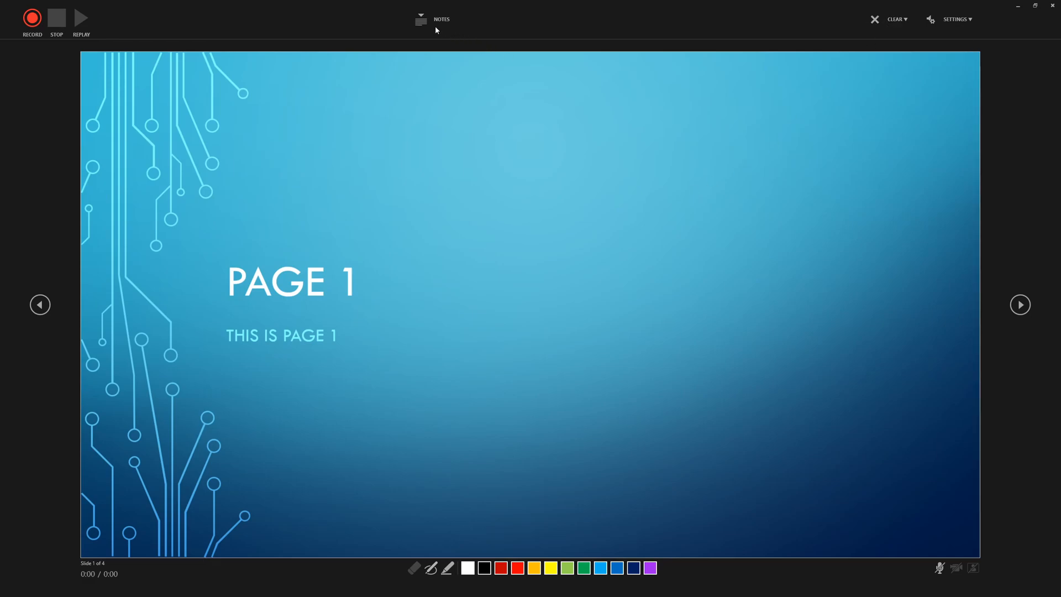
{"action": "left_click", "coordinate": [420, 19]}
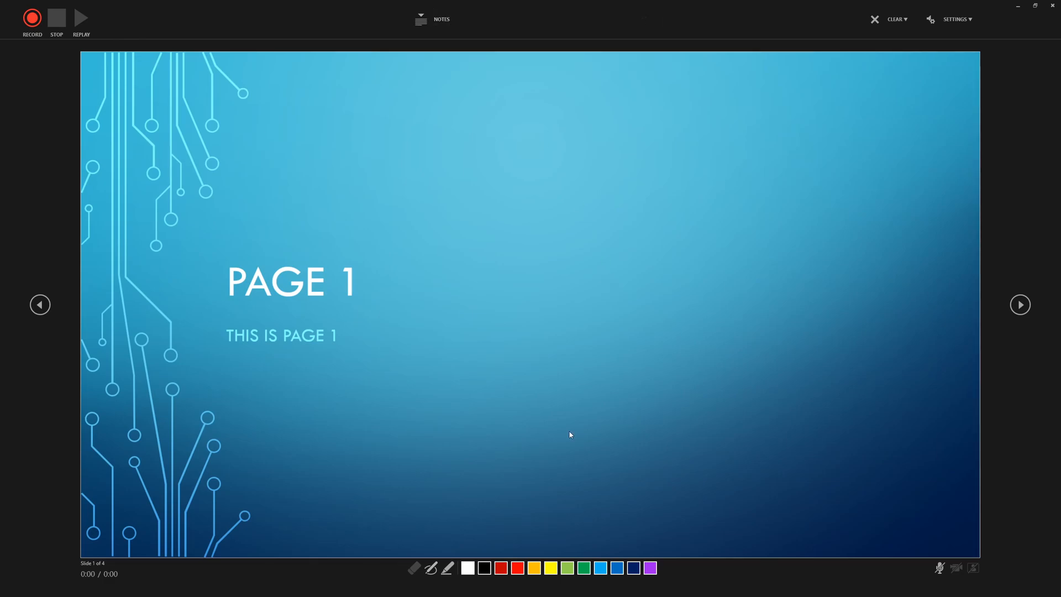
{"action": "mouse_move", "coordinate": [505, 461]}
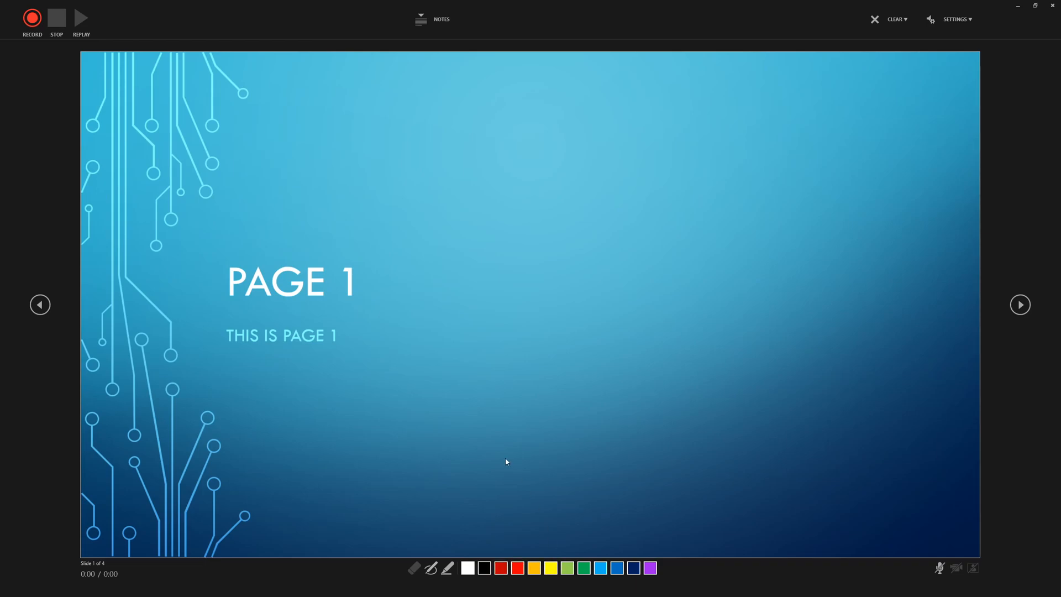
{"action": "mouse_move", "coordinate": [80, 100]}
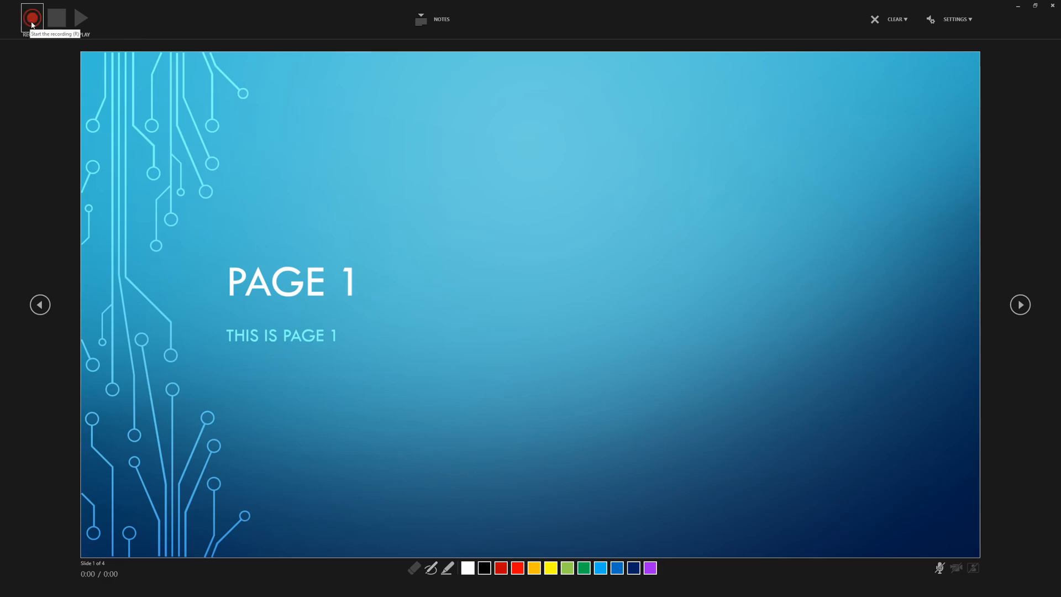
Record timings while advancing through slides 1 to 4, then end the recording.
{"action": "left_click", "coordinate": [32, 17]}
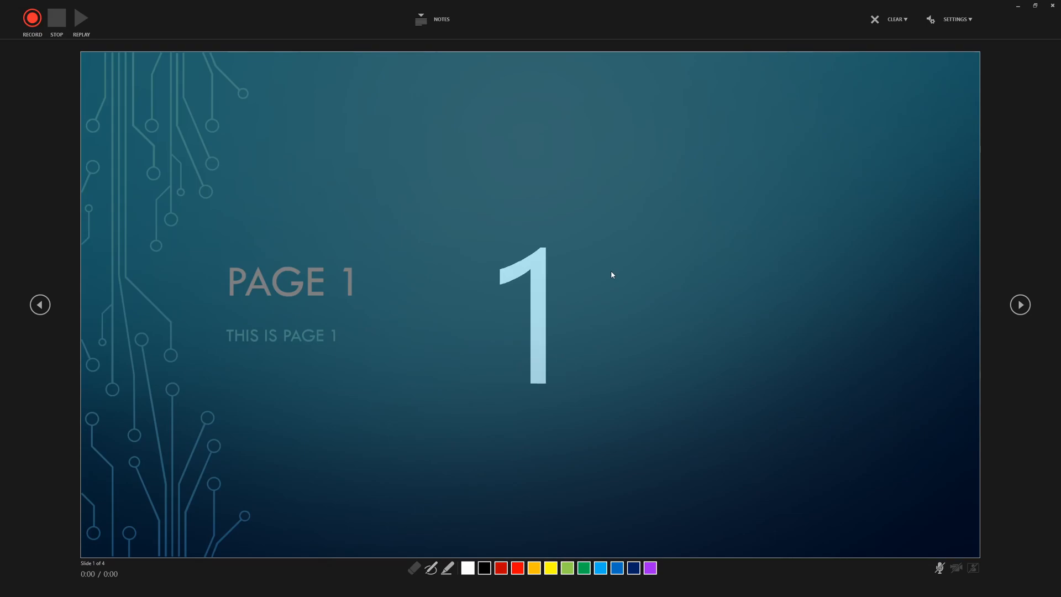
{"action": "left_click", "coordinate": [32, 17]}
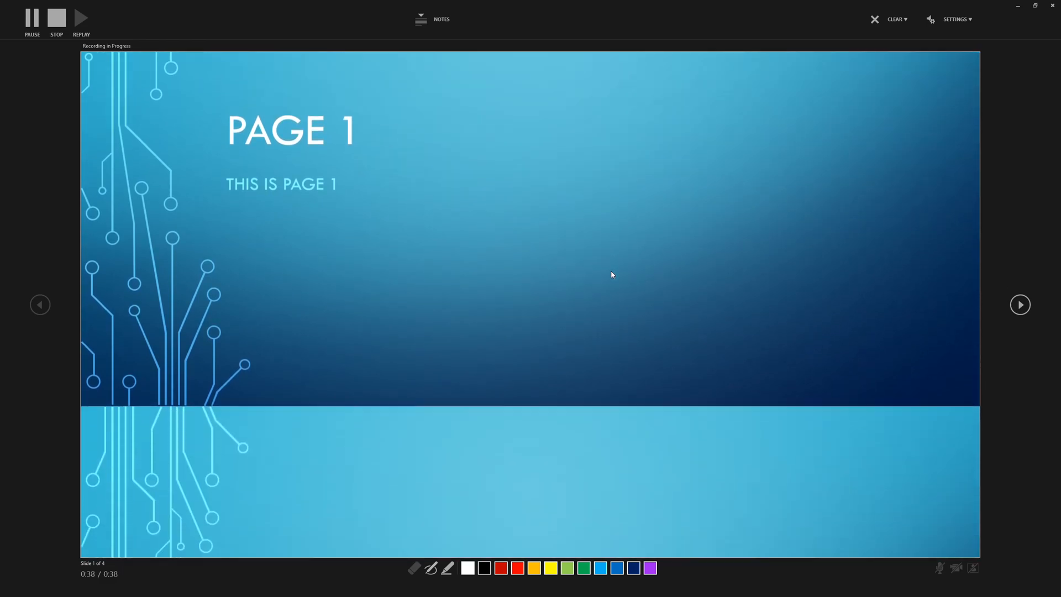
{"action": "left_click", "coordinate": [1019, 304]}
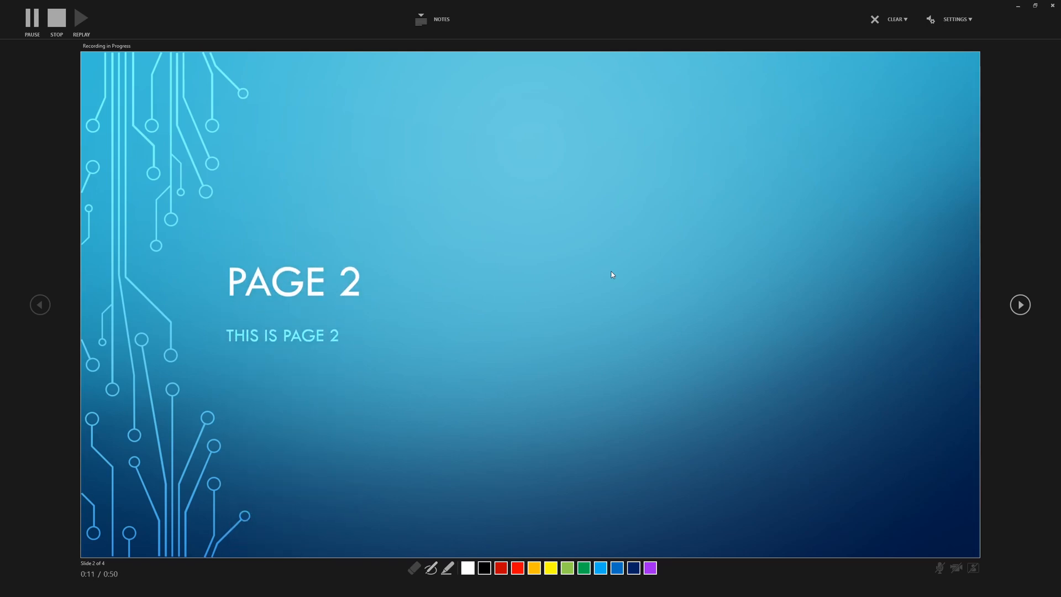
{"action": "left_click", "coordinate": [1019, 304]}
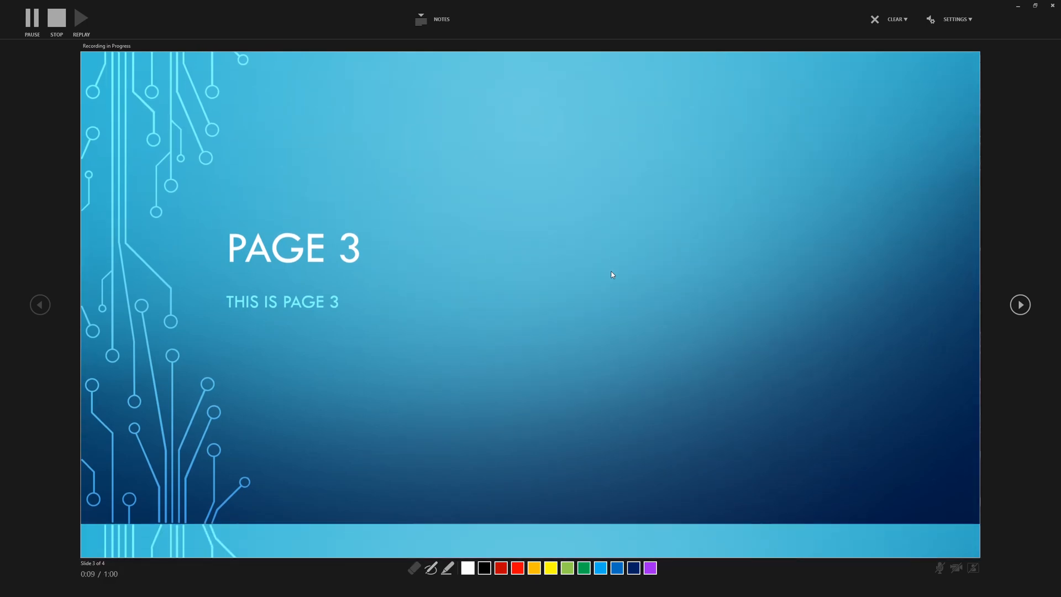
{"action": "left_click", "coordinate": [1019, 304]}
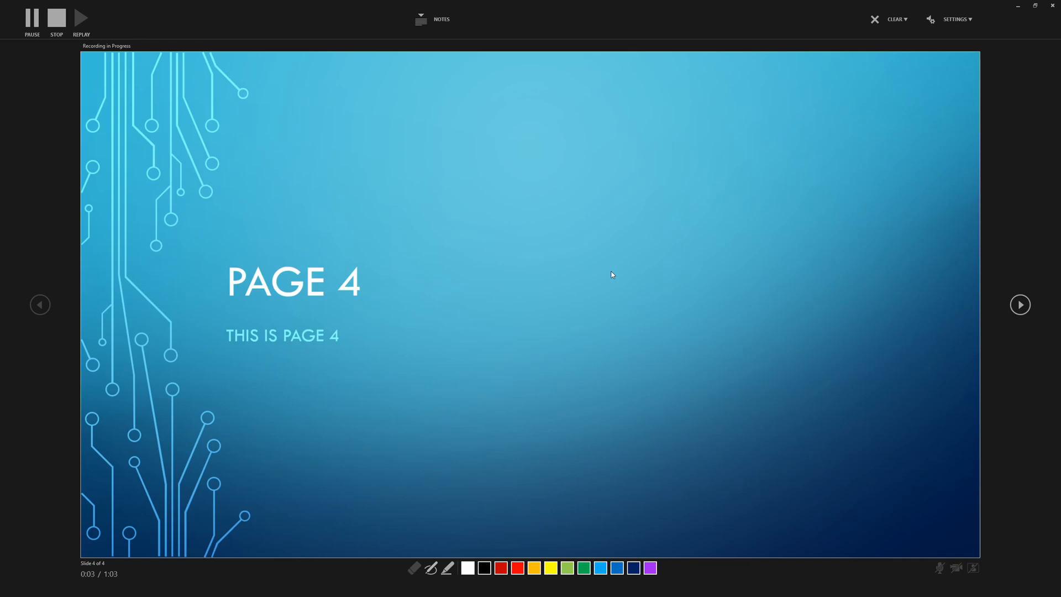
{"action": "left_click", "coordinate": [31, 18]}
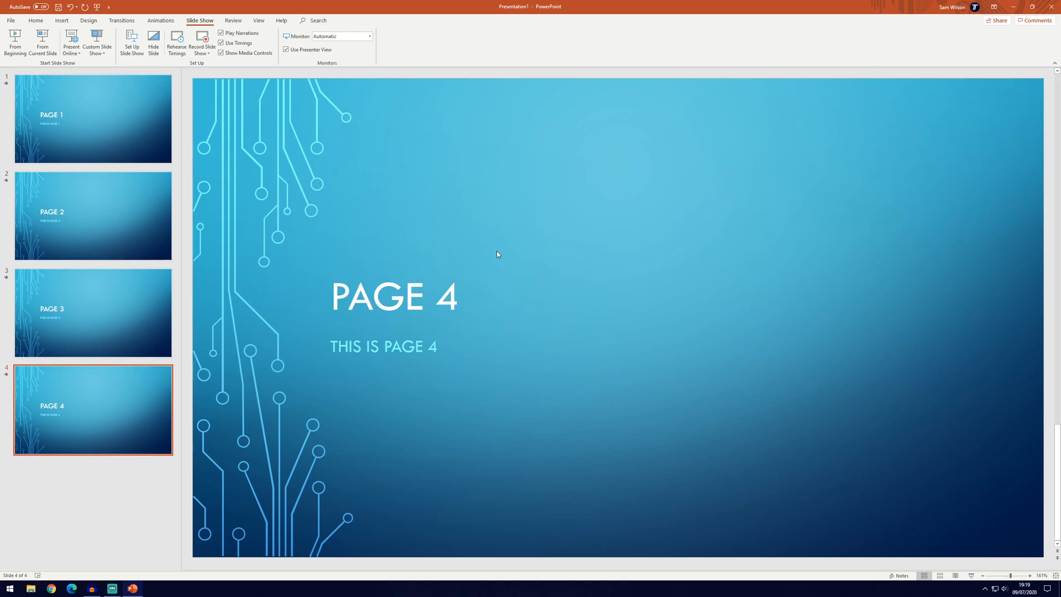
Select the slide 2 thumbnail to show it in the editor.
{"action": "left_click", "coordinate": [93, 215]}
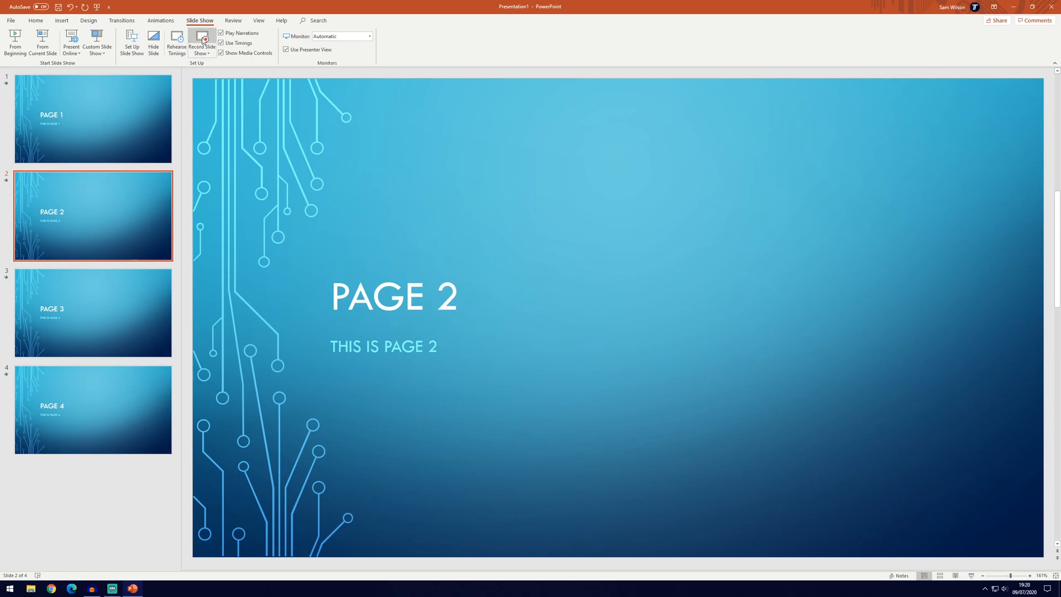
{"action": "left_click", "coordinate": [201, 42]}
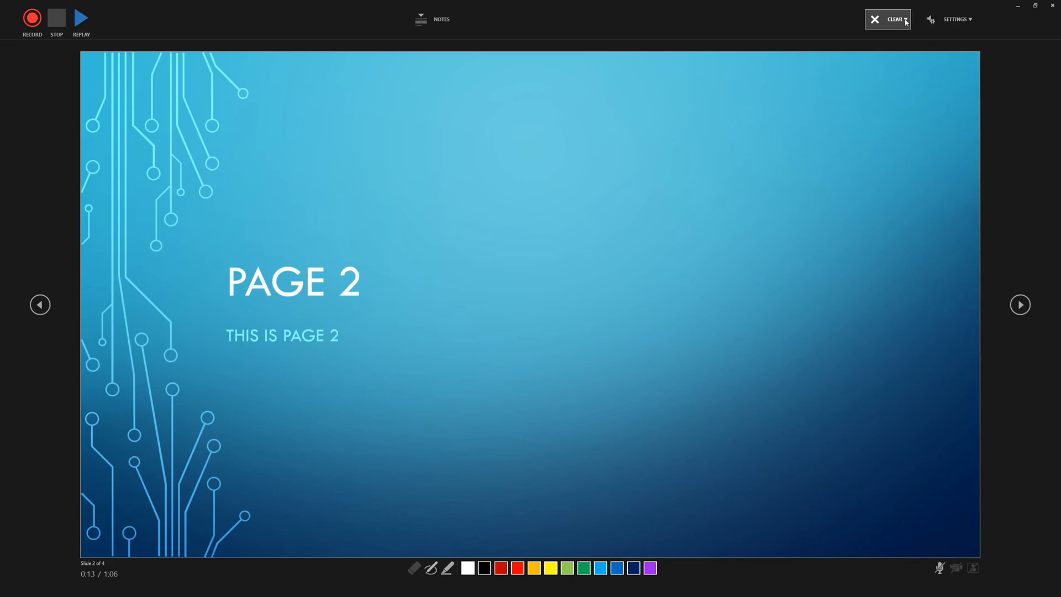
{"action": "left_click", "coordinate": [894, 19]}
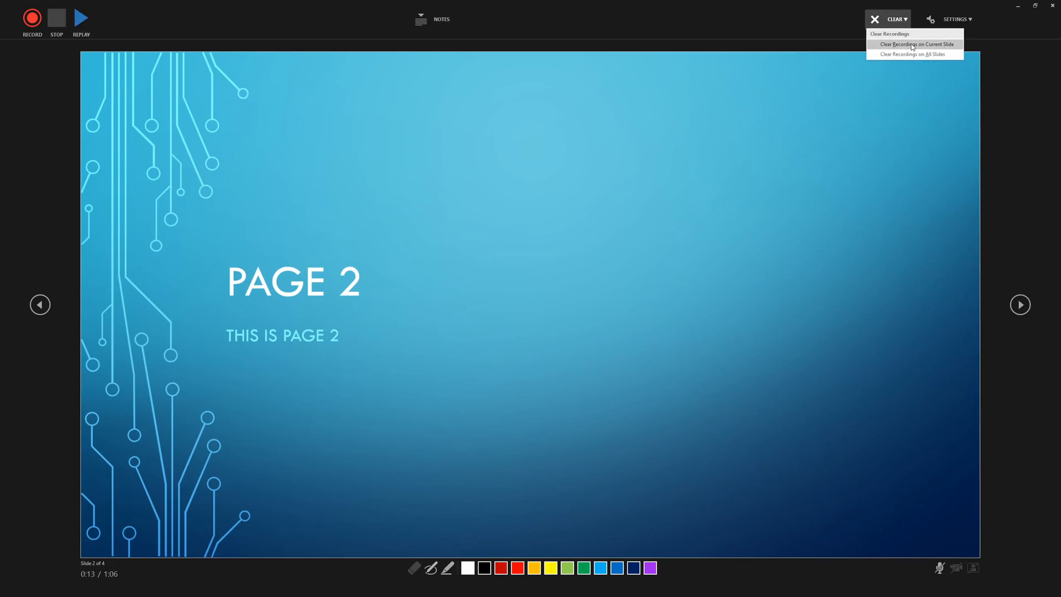
{"action": "mouse_move", "coordinate": [879, 222]}
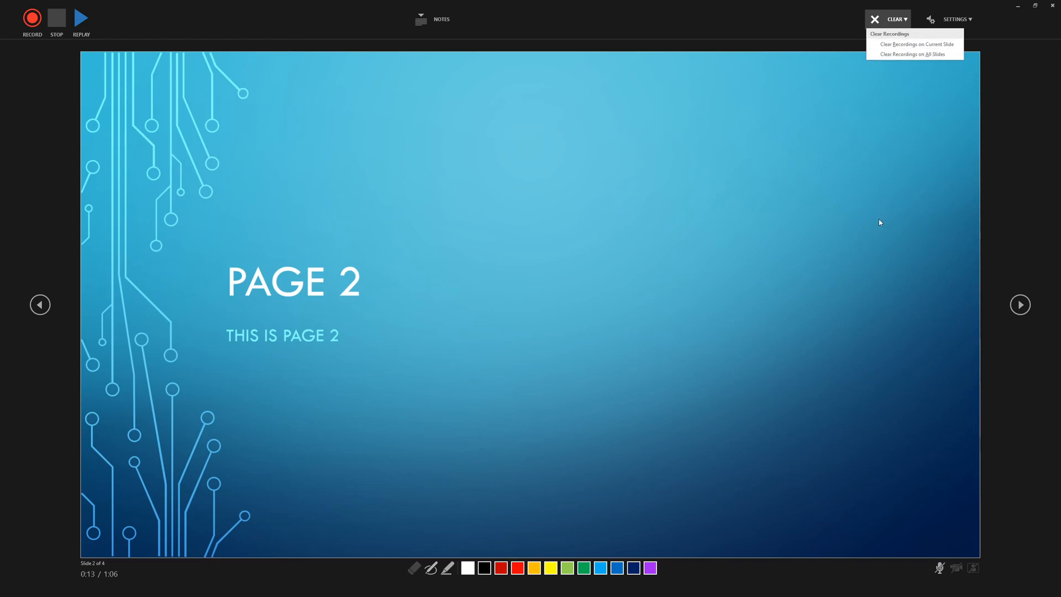
{"action": "left_click", "coordinate": [875, 18]}
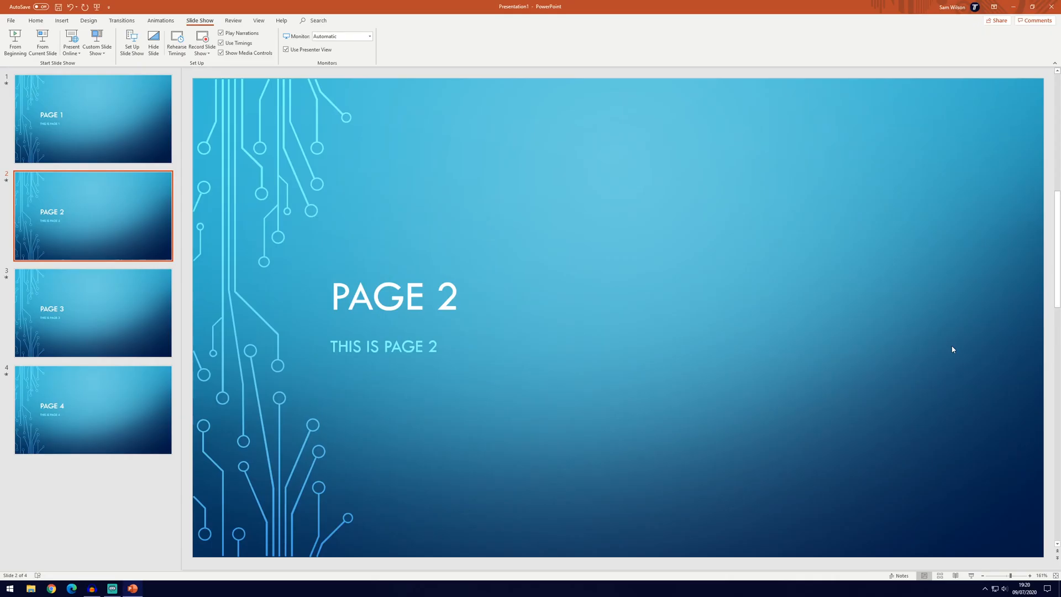